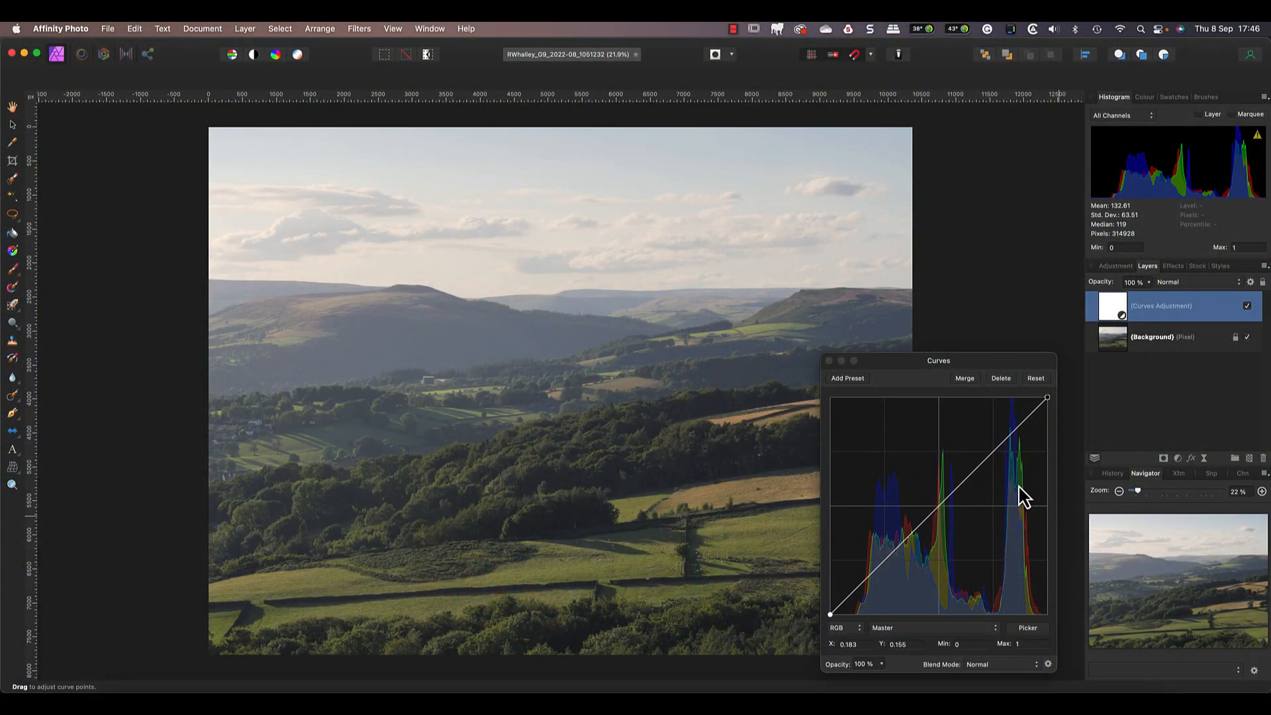
{"action": "mouse_move", "coordinate": [996, 461]}
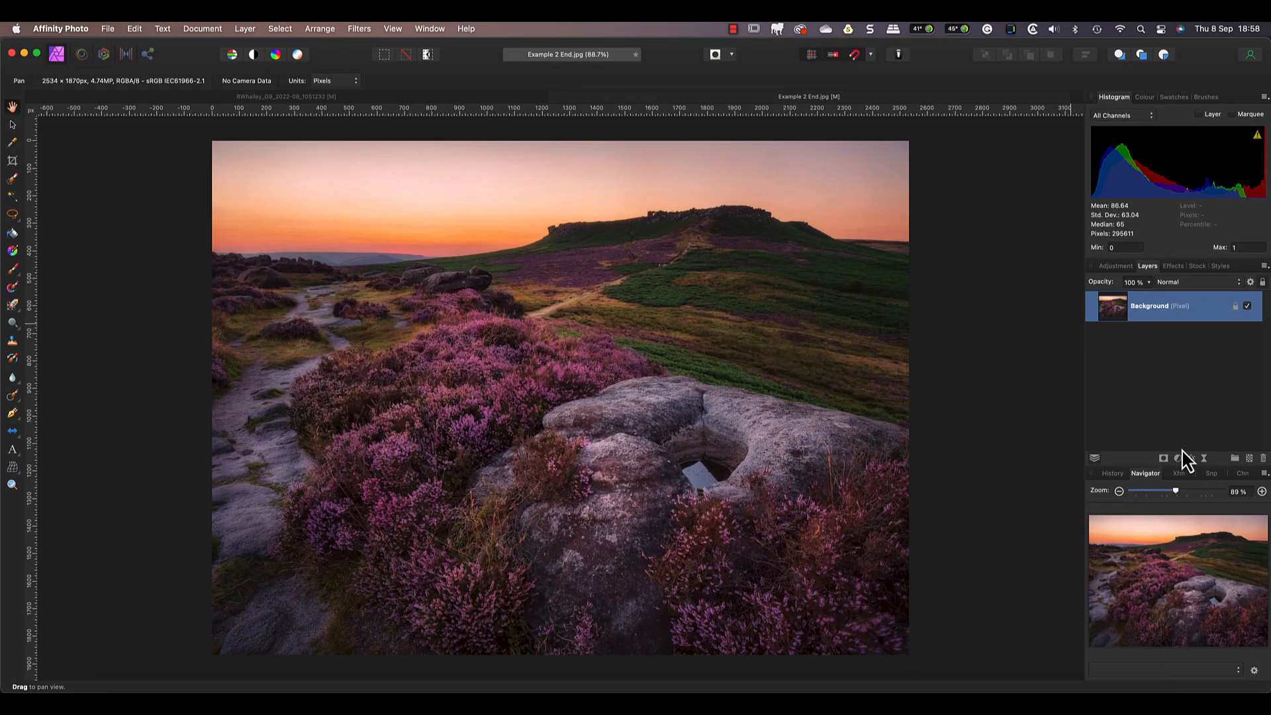
Return to the landscape document and show the adjustment types from the Layers panel
{"action": "left_click", "coordinate": [1175, 458]}
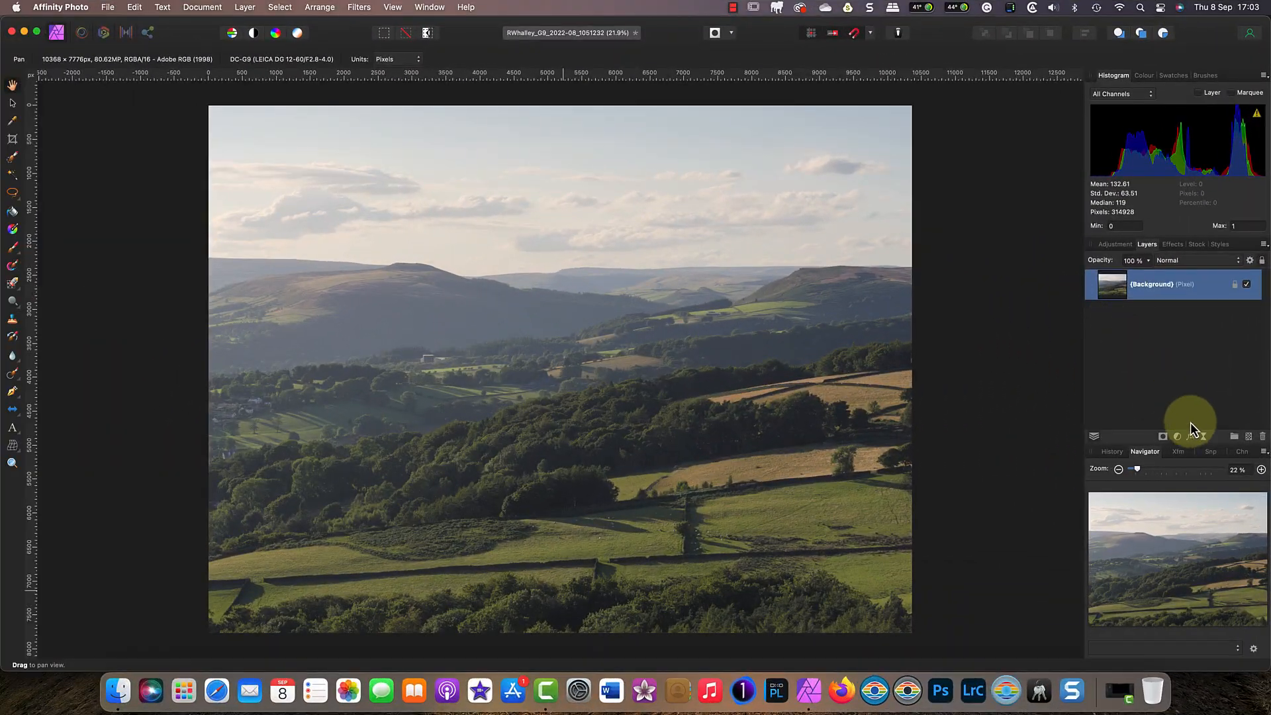
{"action": "mouse_move", "coordinate": [1183, 443]}
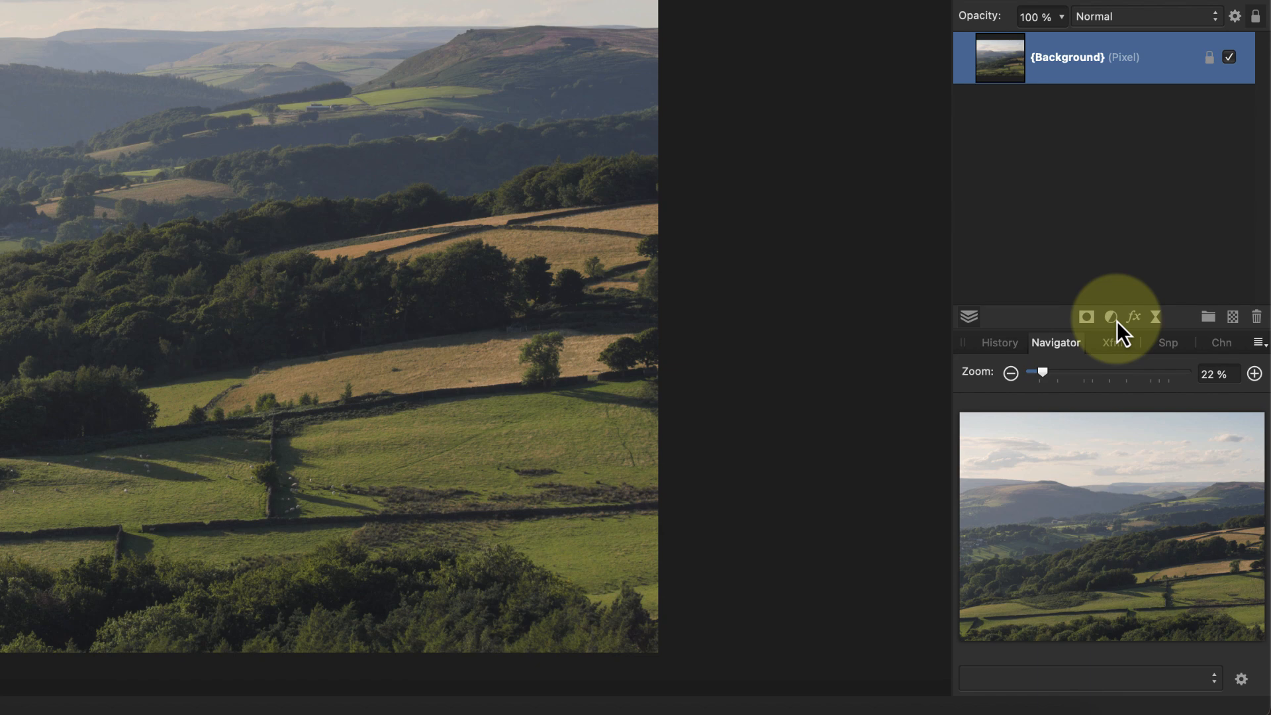
{"action": "left_click", "coordinate": [1111, 317]}
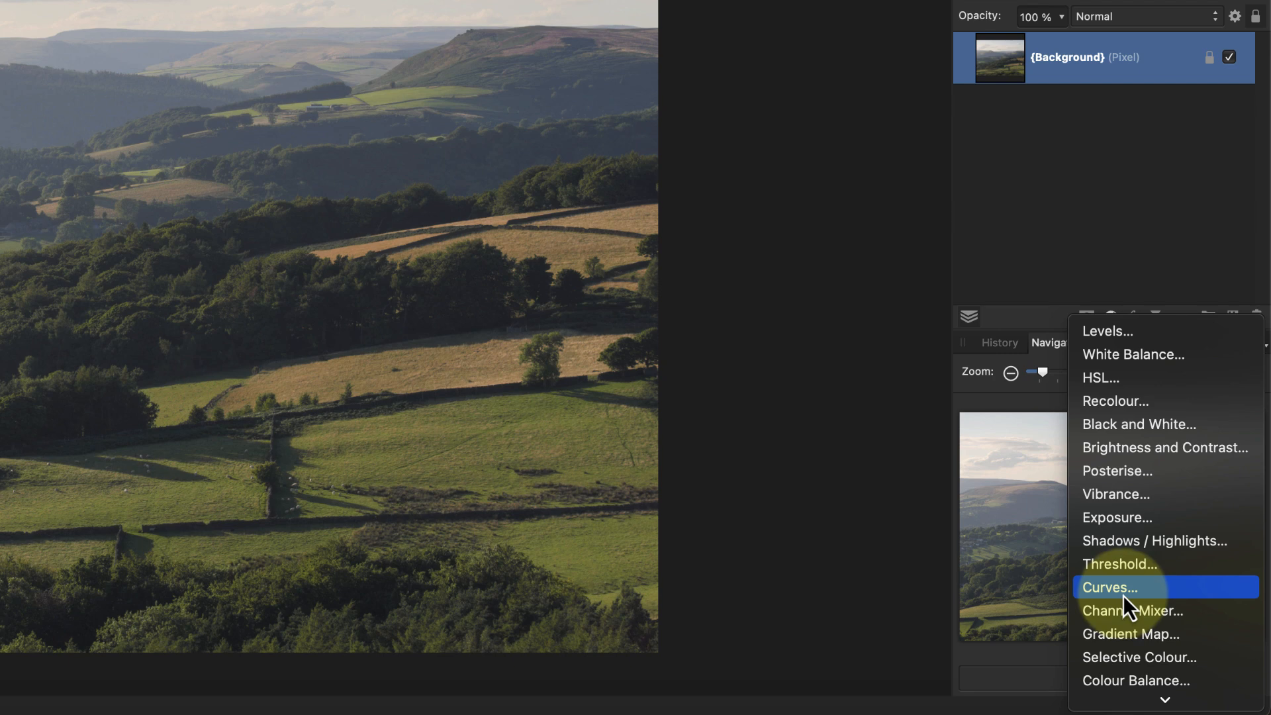
Add a Curves adjustment layer above the landscape background
{"action": "left_click", "coordinate": [1109, 586]}
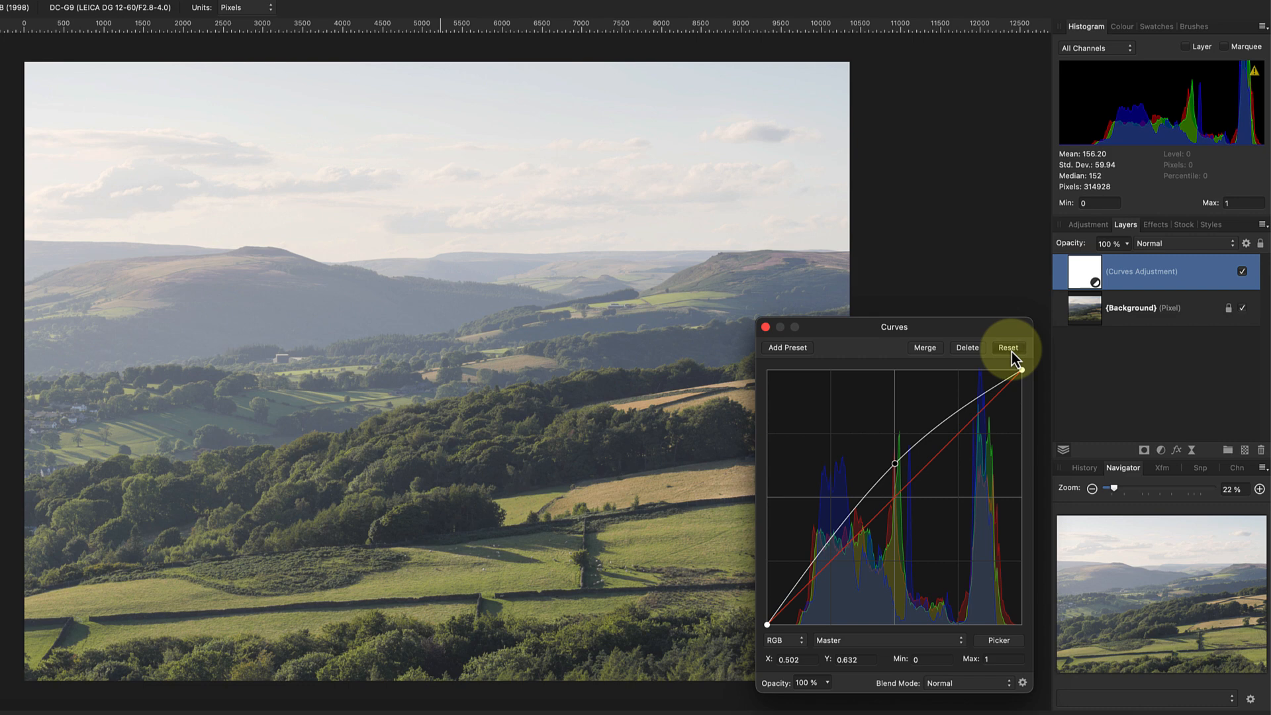
Reset the curve to straight, then pick the fields' tone with the Picker
{"action": "left_click", "coordinate": [1007, 347]}
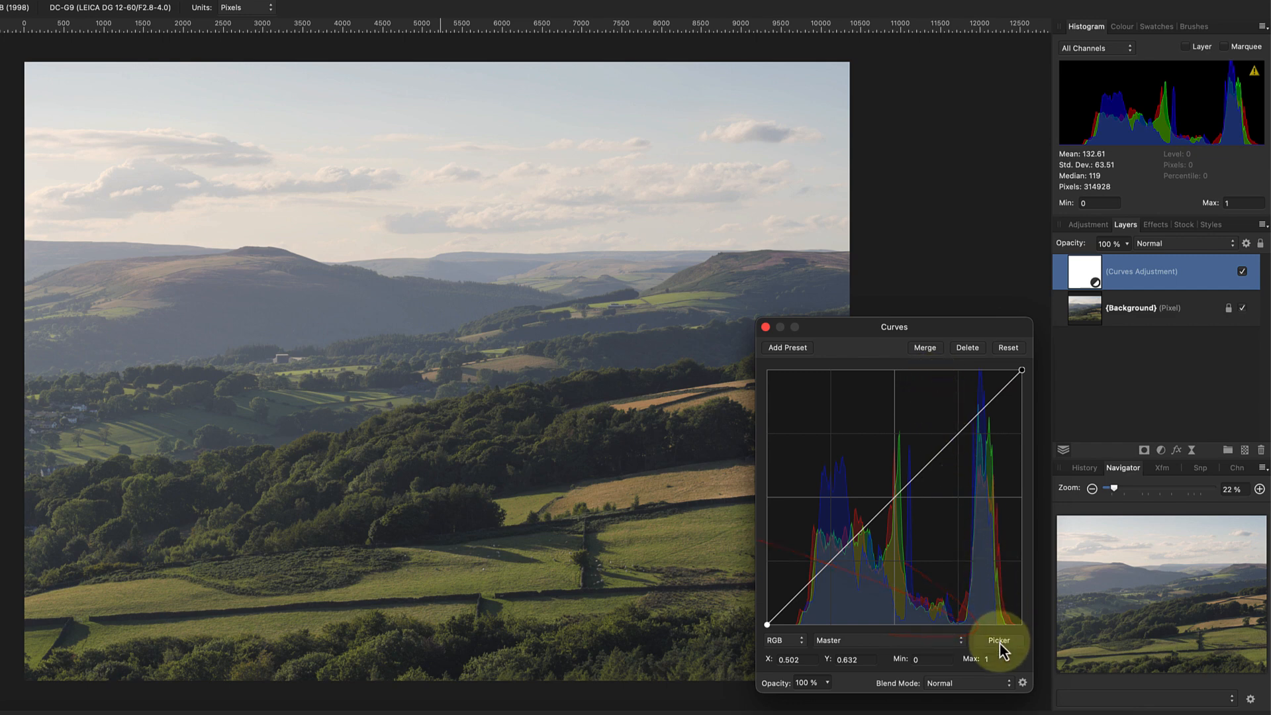
{"action": "left_click", "coordinate": [1000, 641]}
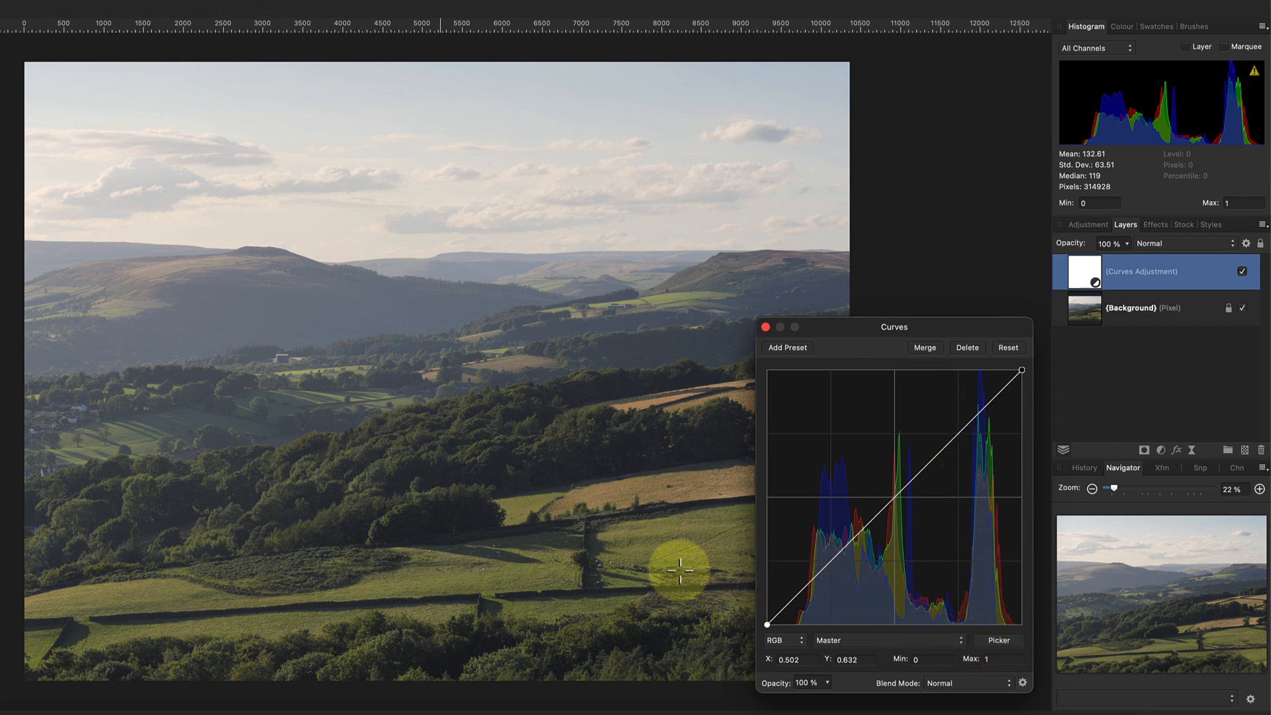
{"action": "mouse_move", "coordinate": [543, 558]}
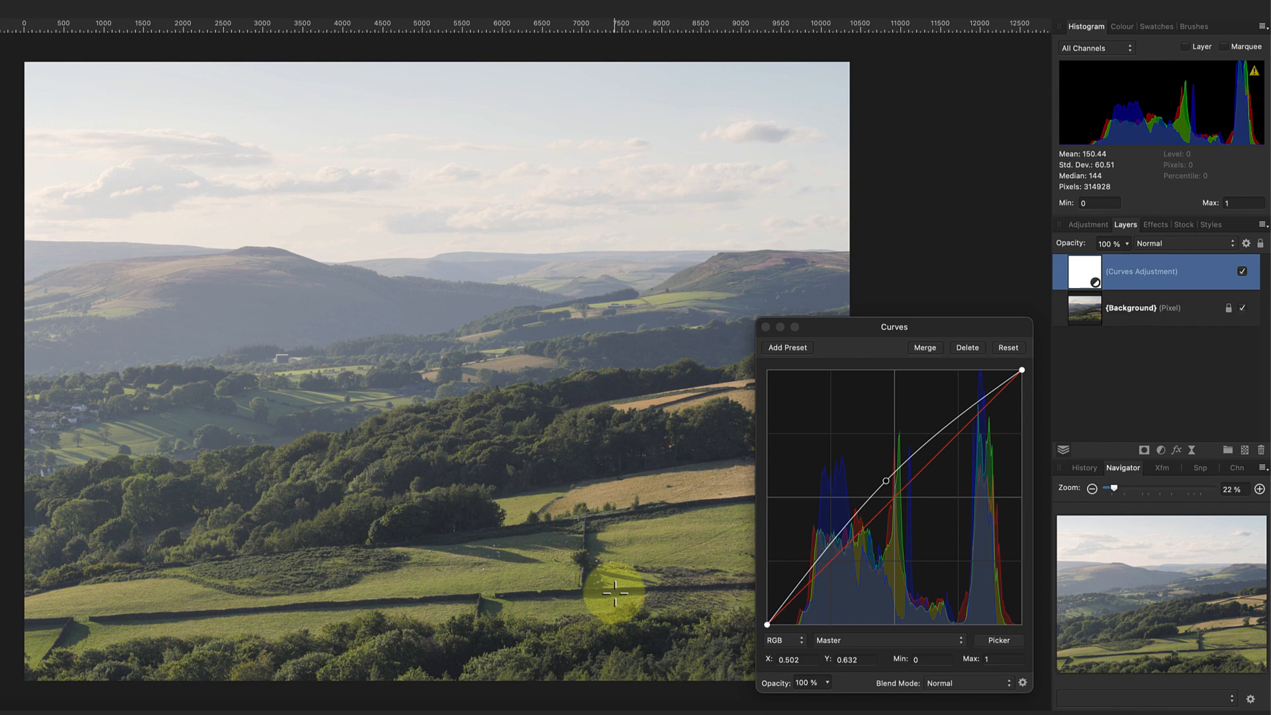
{"action": "mouse_move", "coordinate": [1005, 381]}
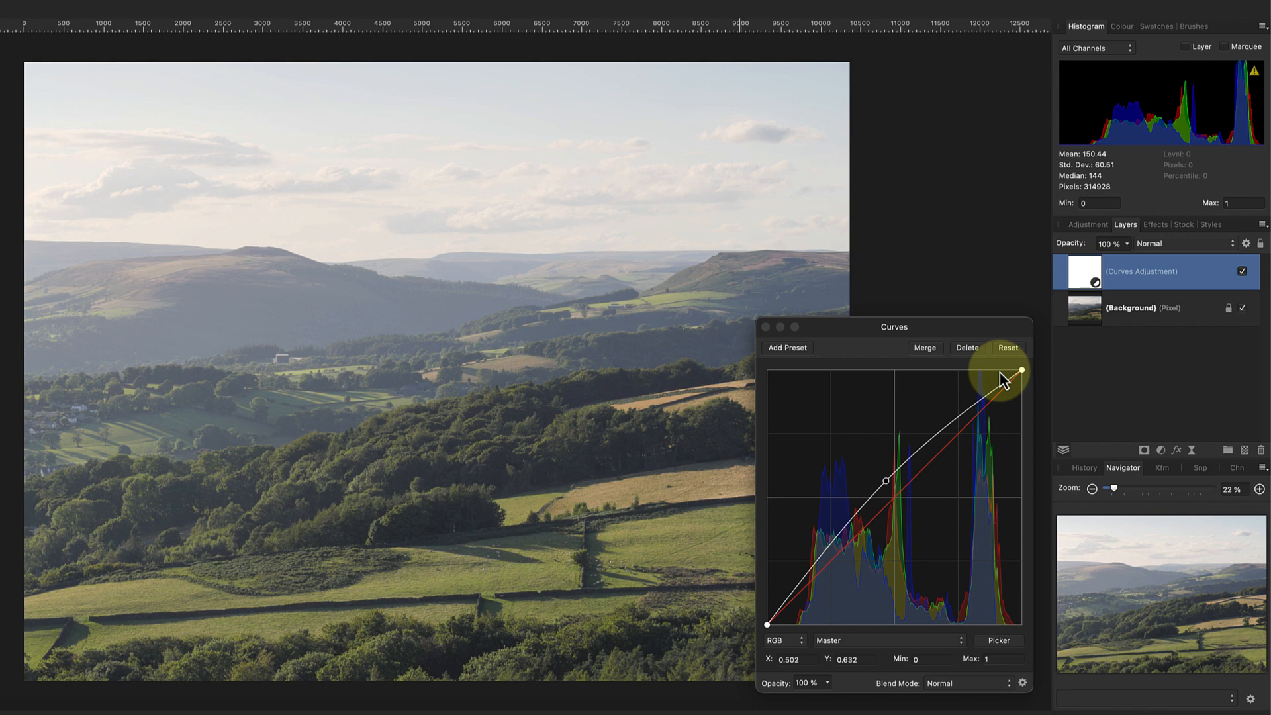
Reset the master curve to a straight line before placing a new midtone point
{"action": "left_click", "coordinate": [1007, 346]}
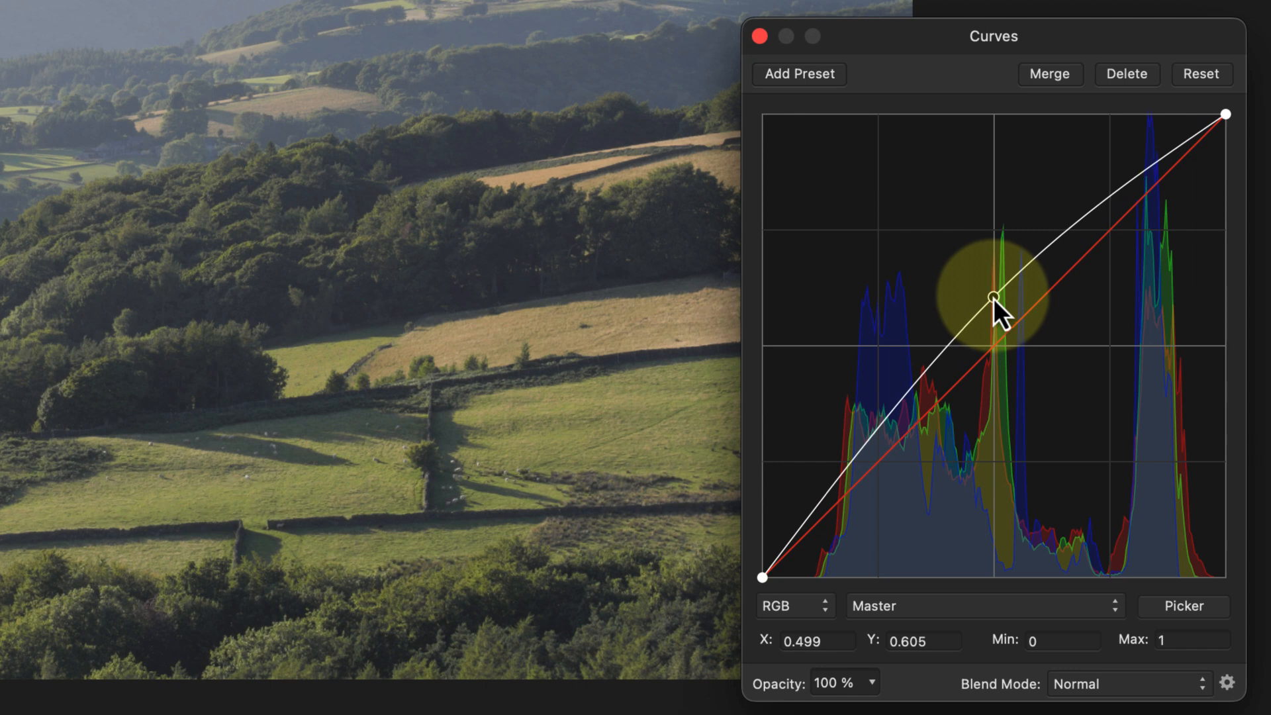
{"action": "mouse_move", "coordinate": [1000, 317]}
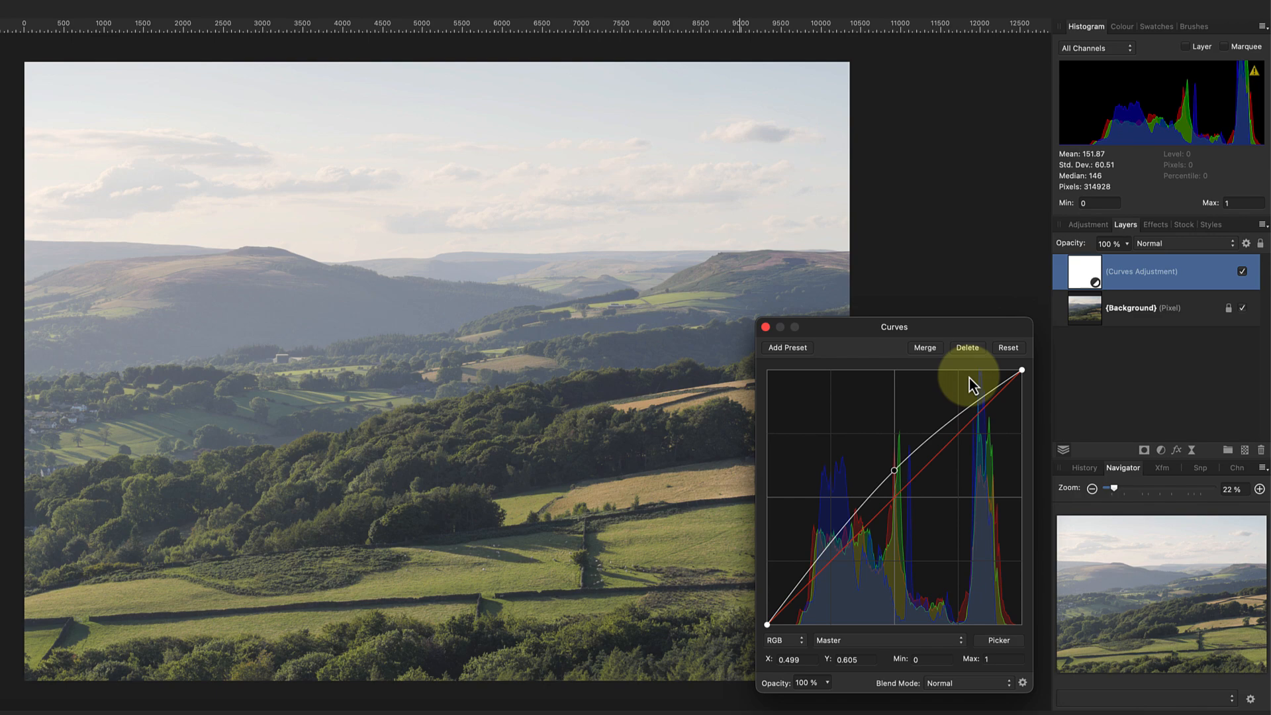
{"action": "mouse_move", "coordinate": [1007, 356]}
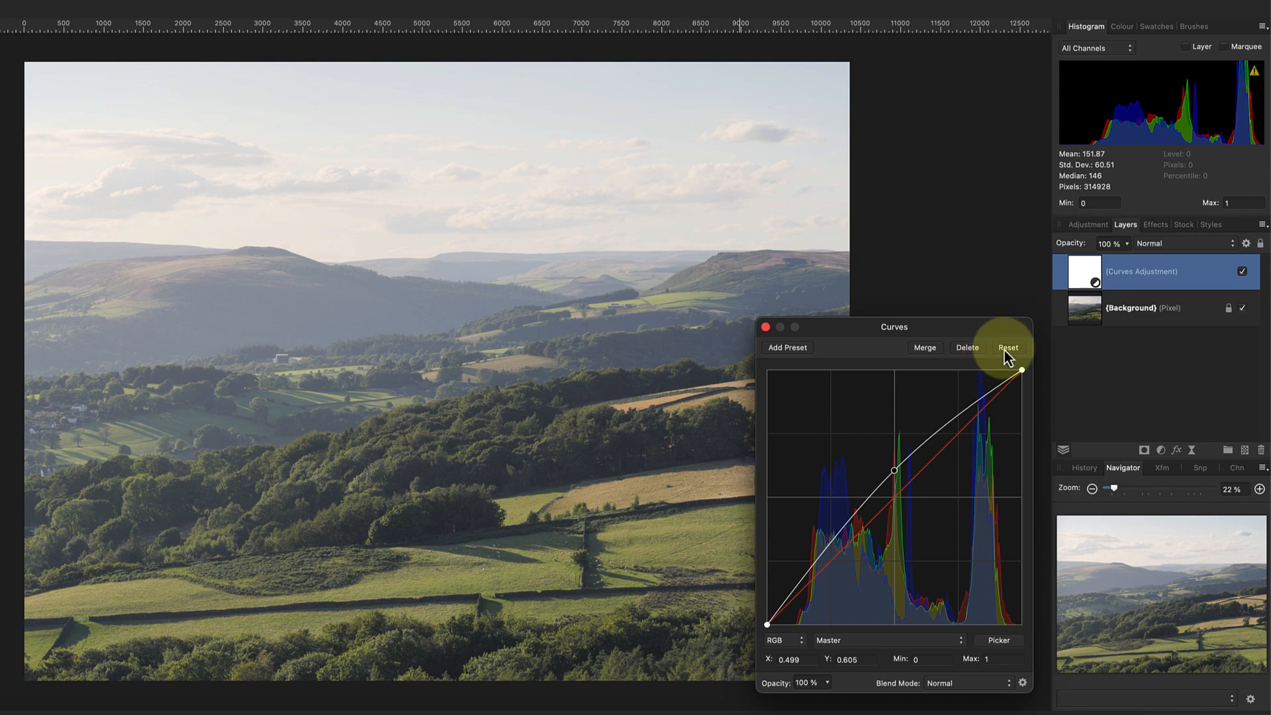
{"action": "left_click", "coordinate": [1009, 347]}
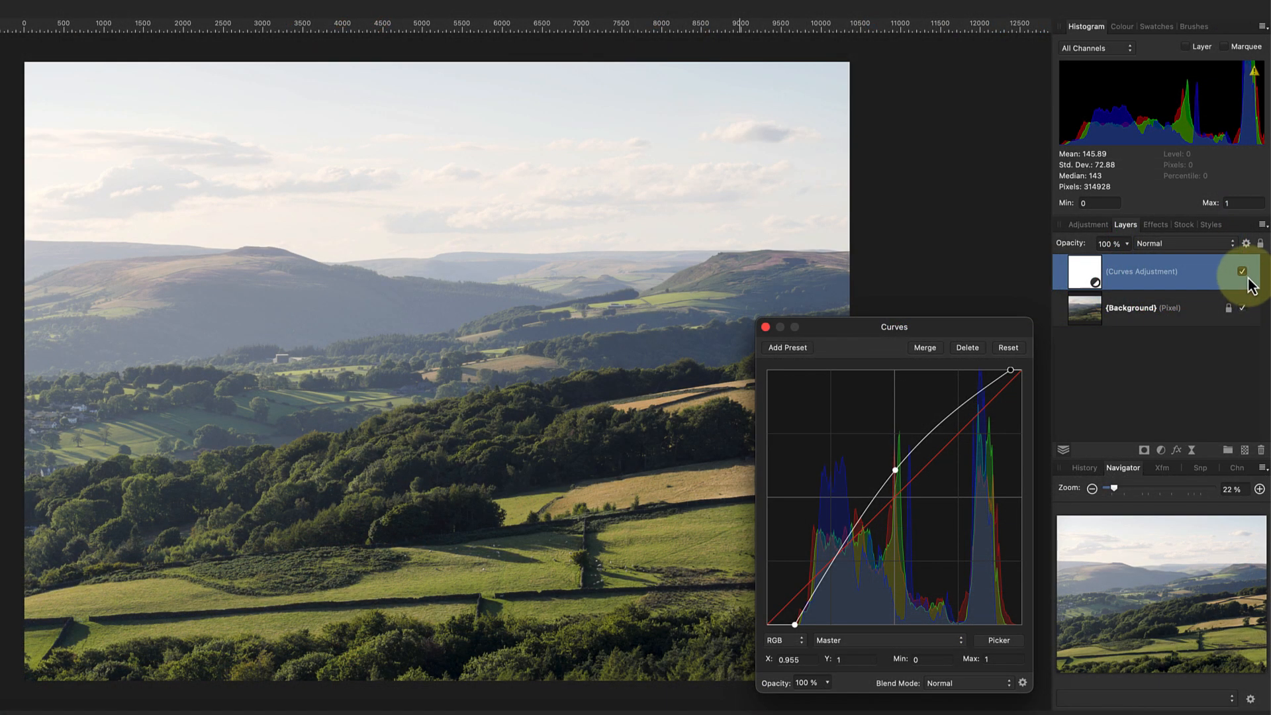
Toggle the Curves layer for a before/after view, then reset the master curve
{"action": "left_click", "coordinate": [1239, 271]}
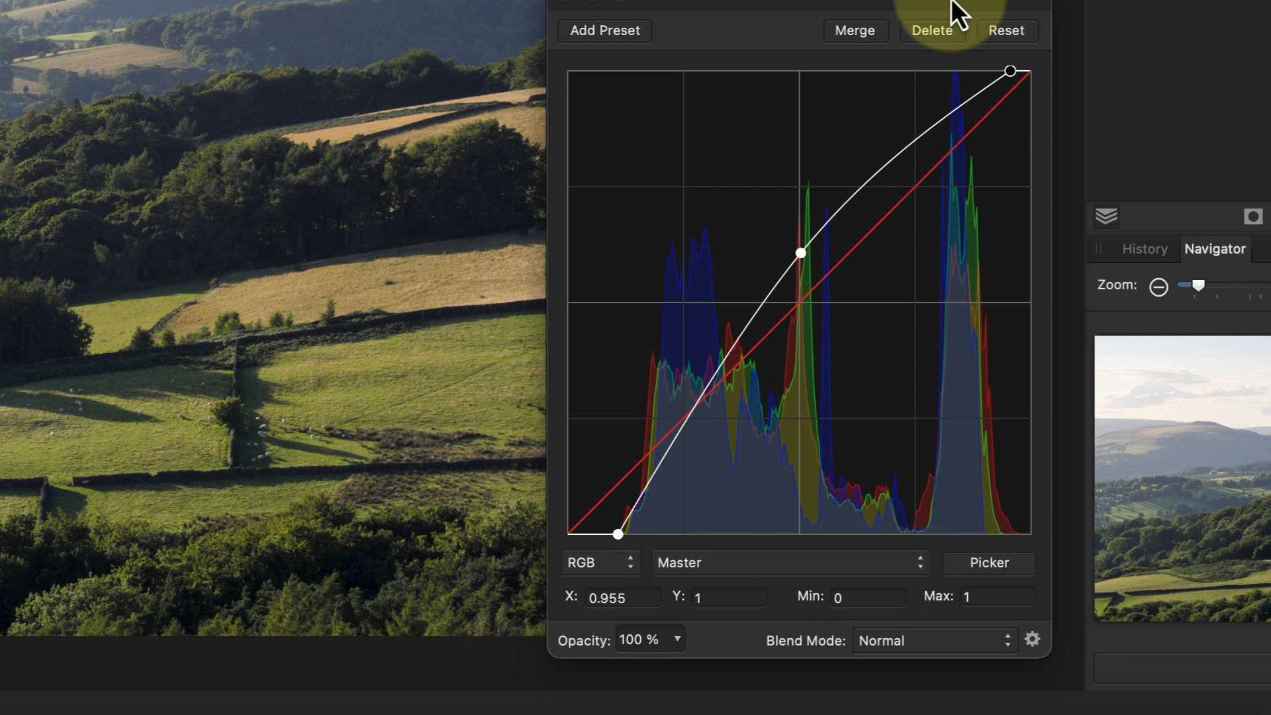
{"action": "mouse_move", "coordinate": [1020, 49]}
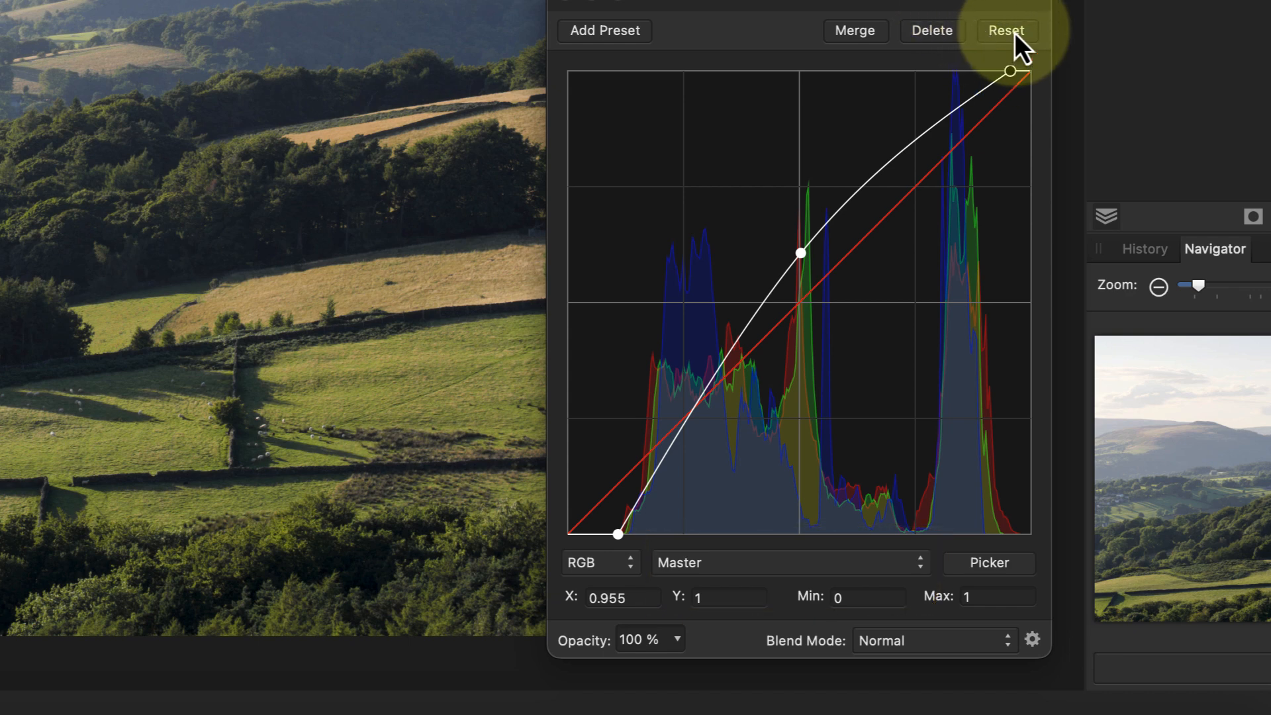
{"action": "left_click", "coordinate": [1006, 30]}
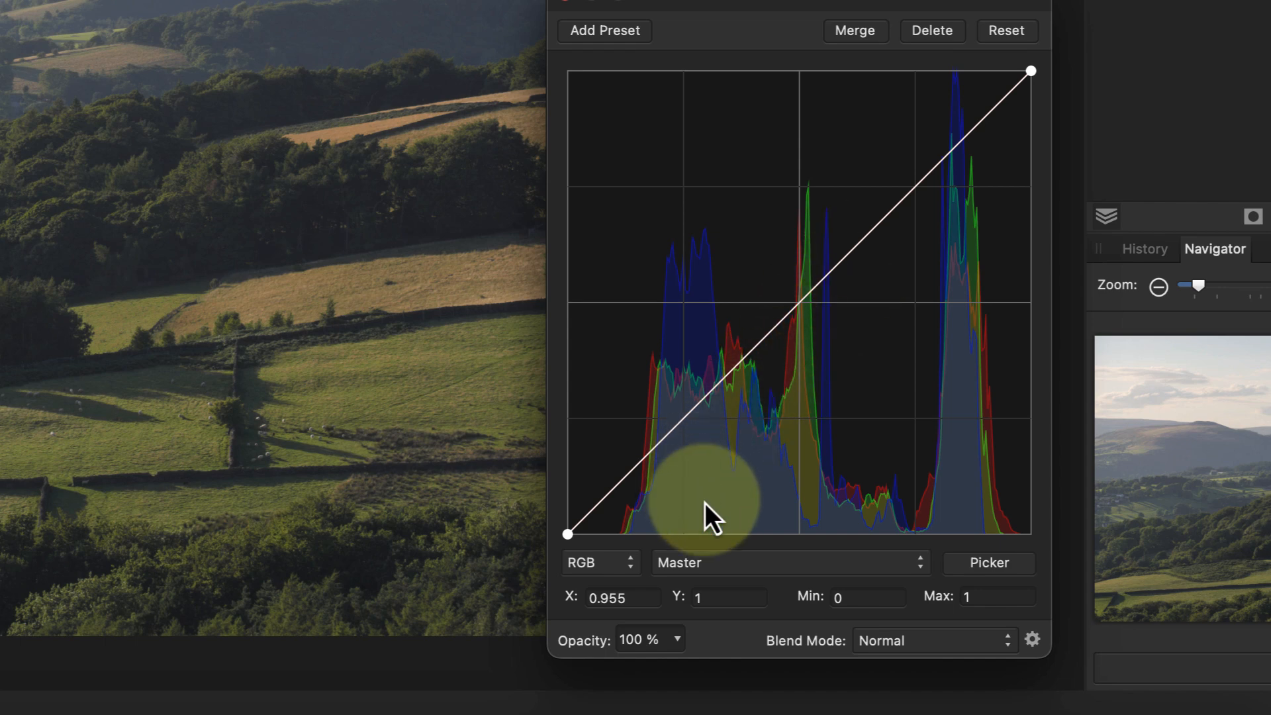
Select the Red curve, reset it straight, and show only the Red Channel histogram
{"action": "left_click", "coordinate": [786, 563]}
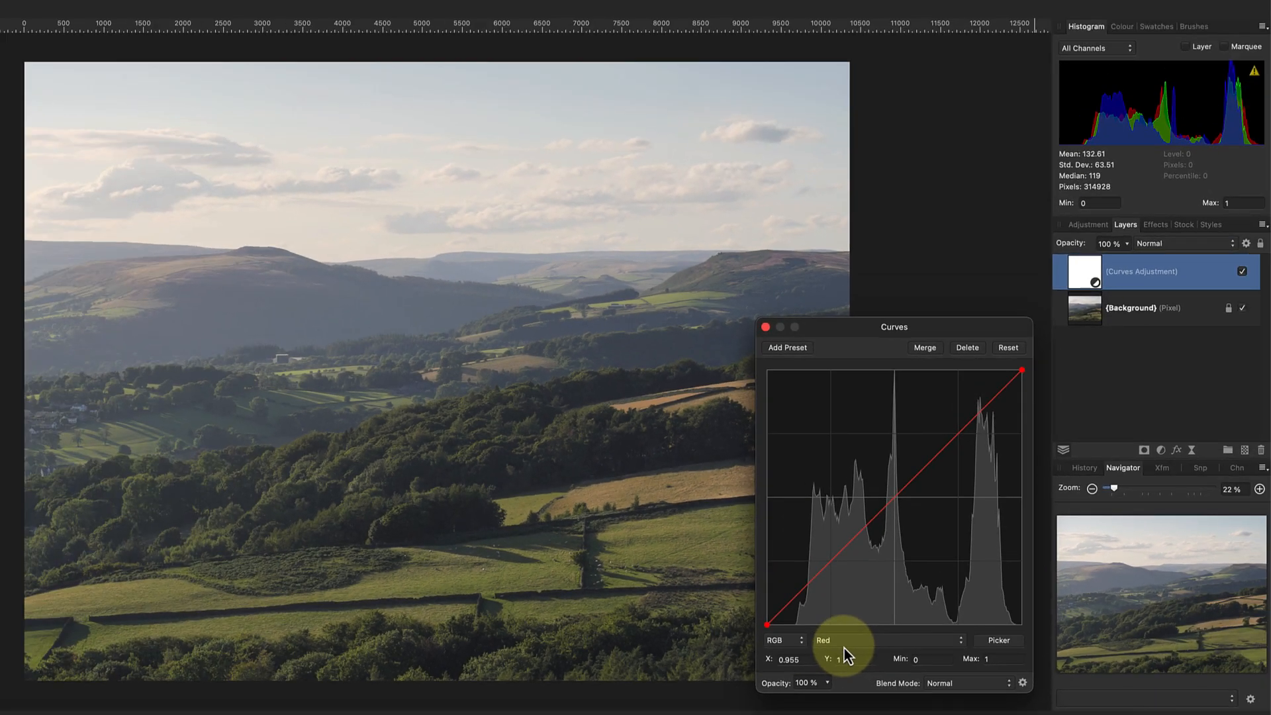
{"action": "mouse_move", "coordinate": [897, 503]}
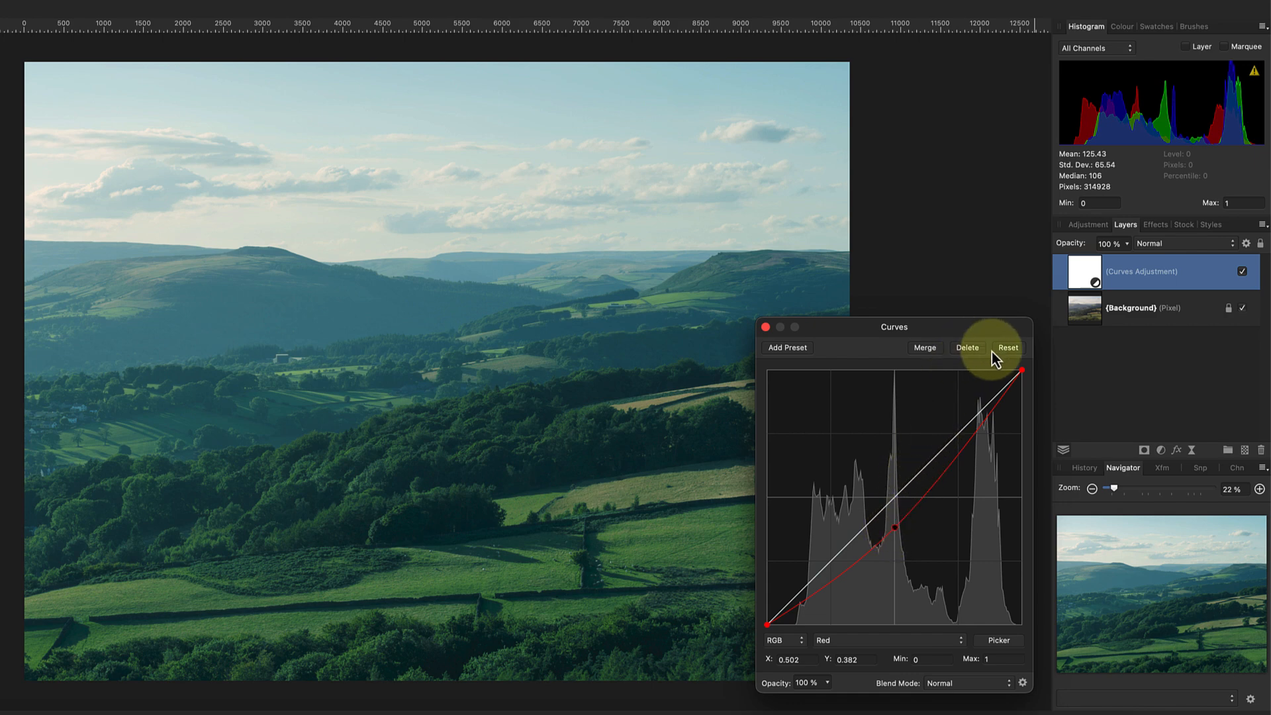
{"action": "left_click", "coordinate": [1009, 346]}
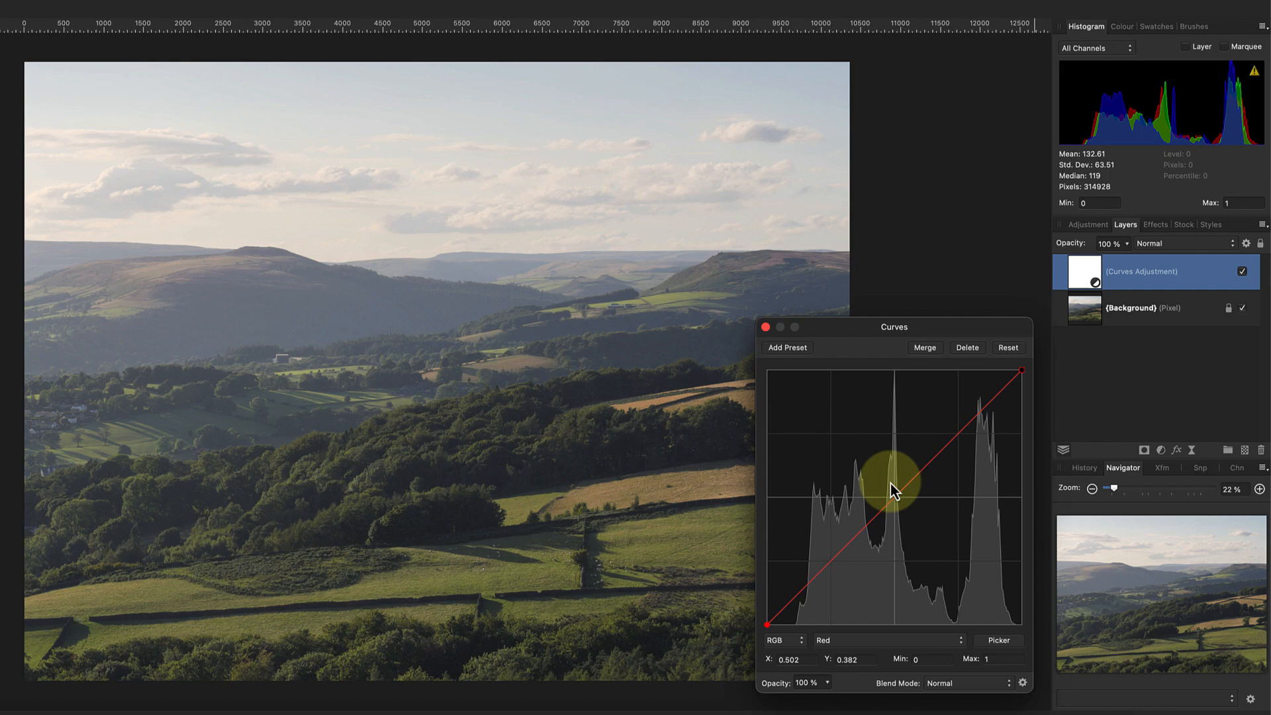
{"action": "left_click", "coordinate": [1095, 47]}
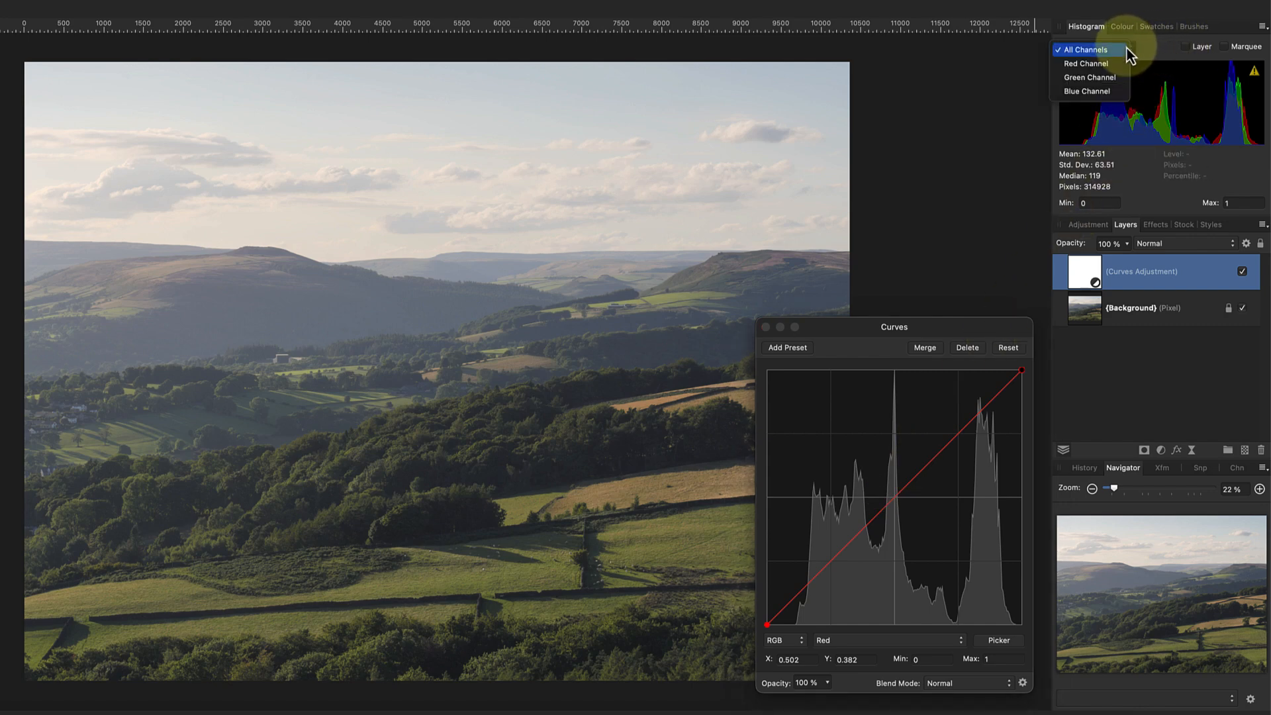
{"action": "left_click", "coordinate": [1086, 64]}
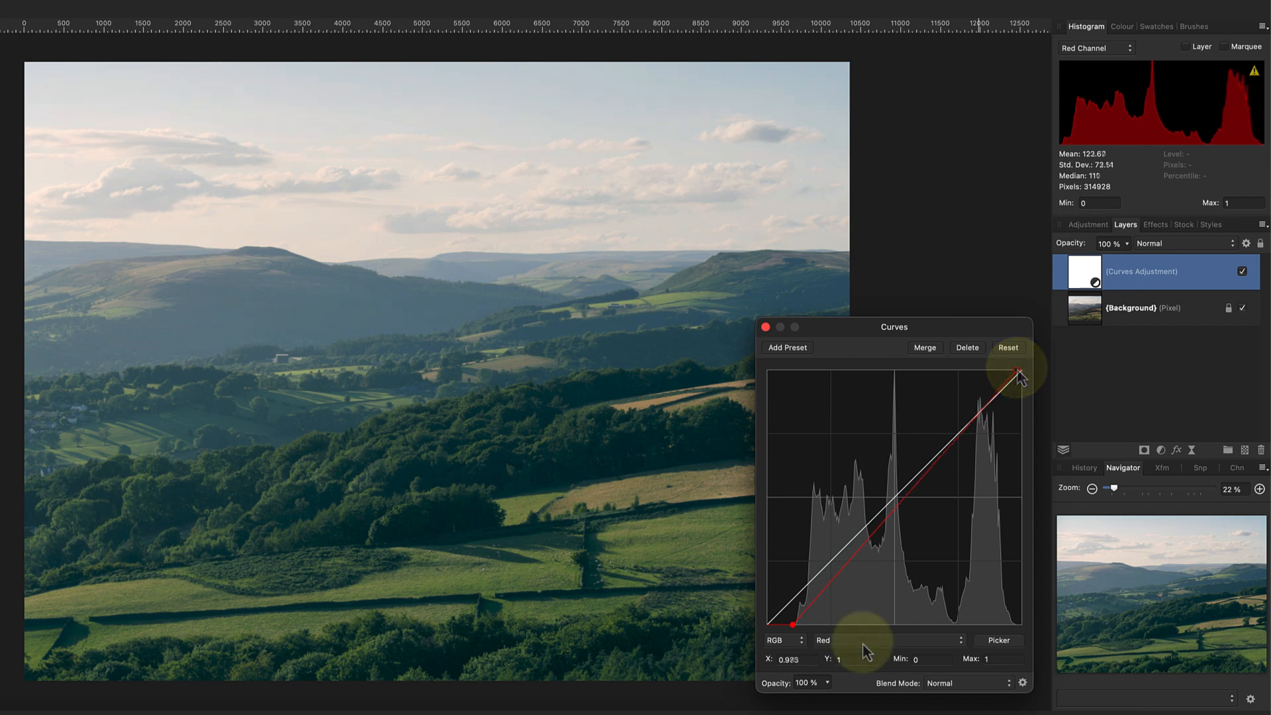
Select the Green curve with the Green Channel histogram shown
{"action": "left_click", "coordinate": [887, 640]}
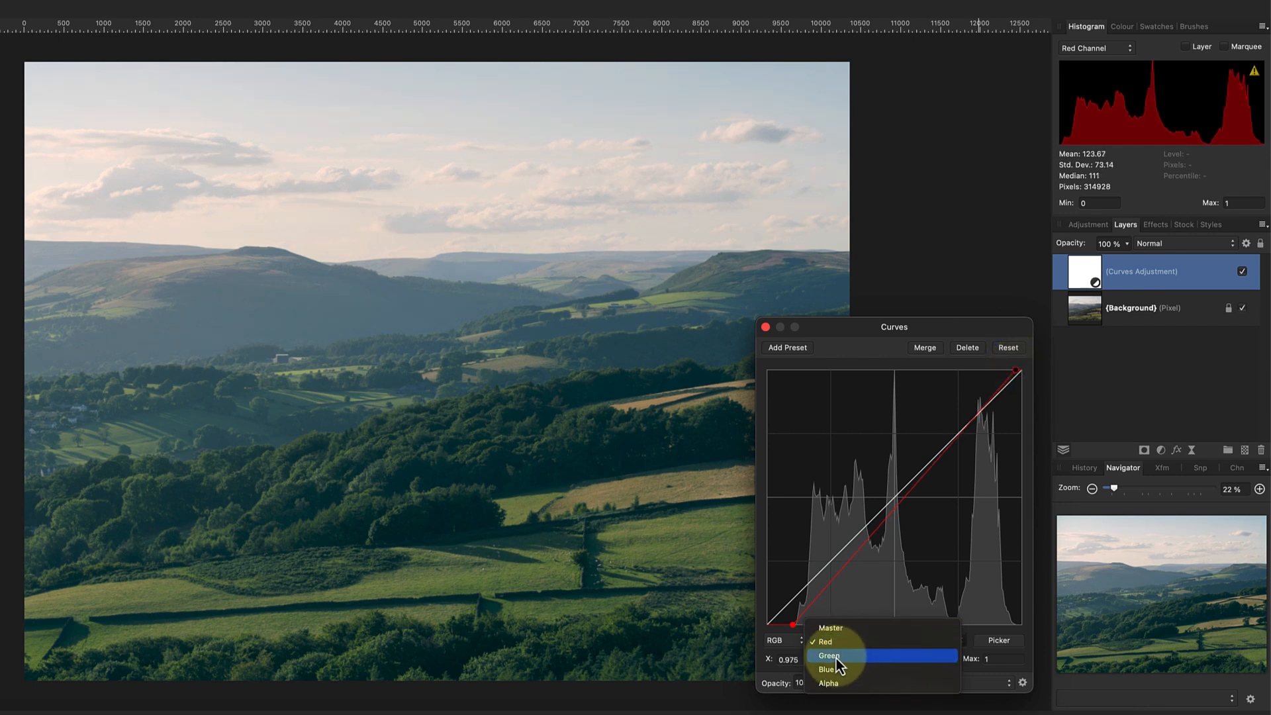
{"action": "left_click", "coordinate": [829, 655]}
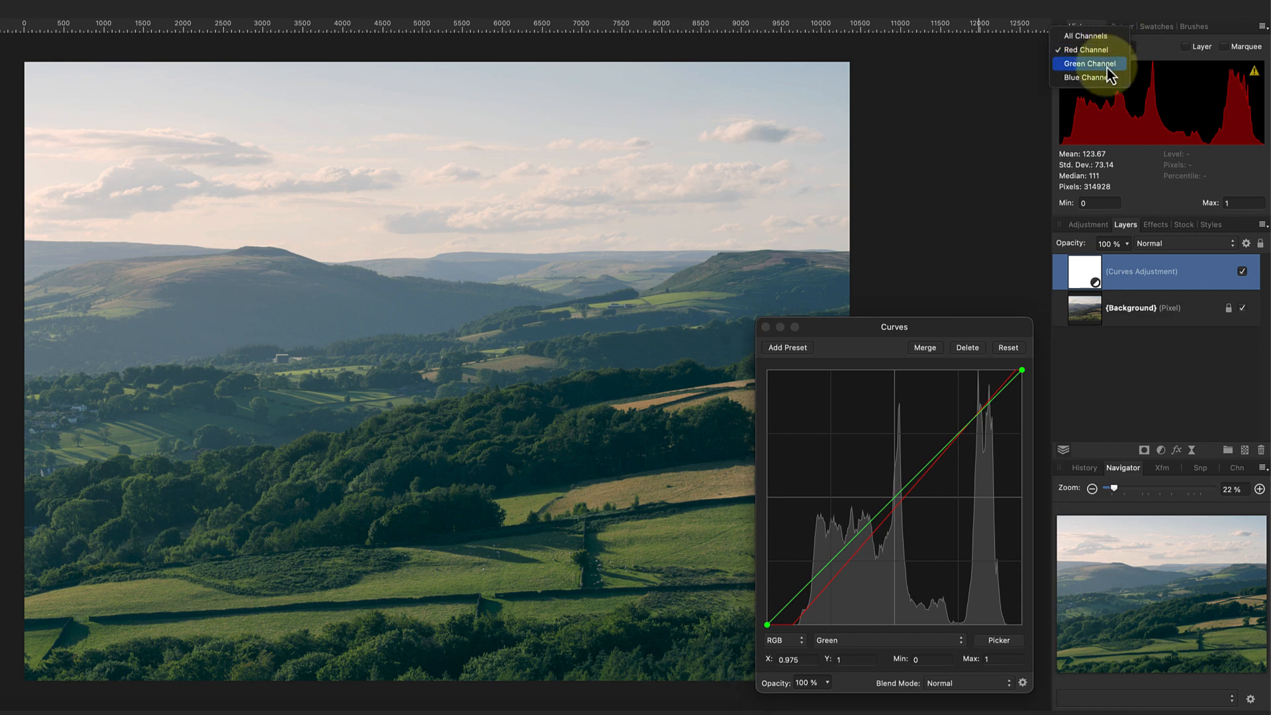
{"action": "left_click", "coordinate": [1090, 64]}
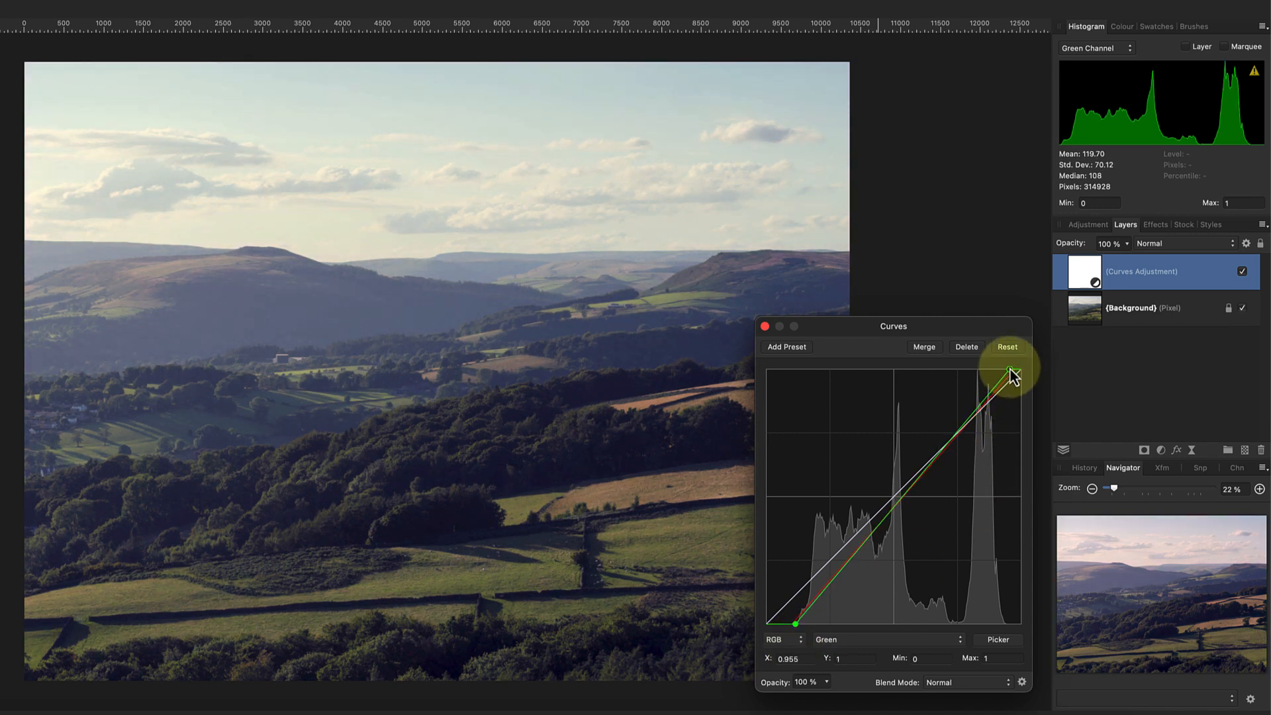
{"action": "left_click", "coordinate": [886, 638]}
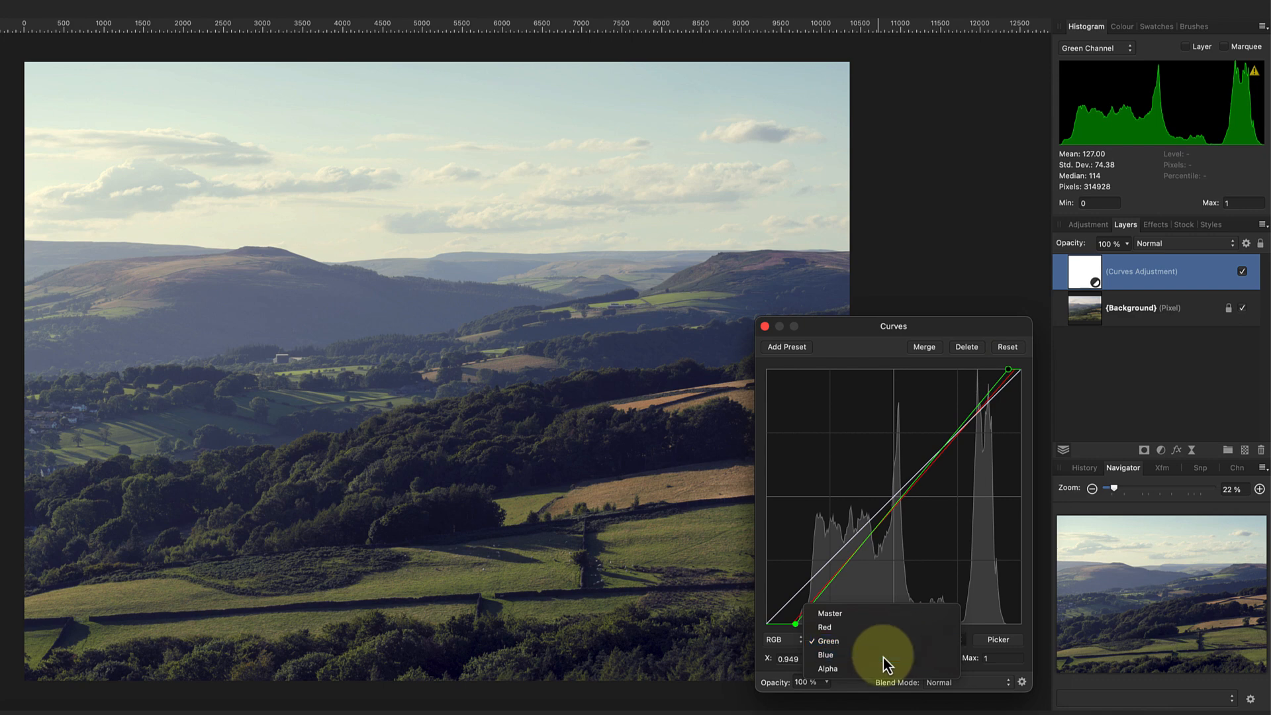
Select the Blue curve with the Blue Channel histogram, then return to Master
{"action": "left_click", "coordinate": [826, 656]}
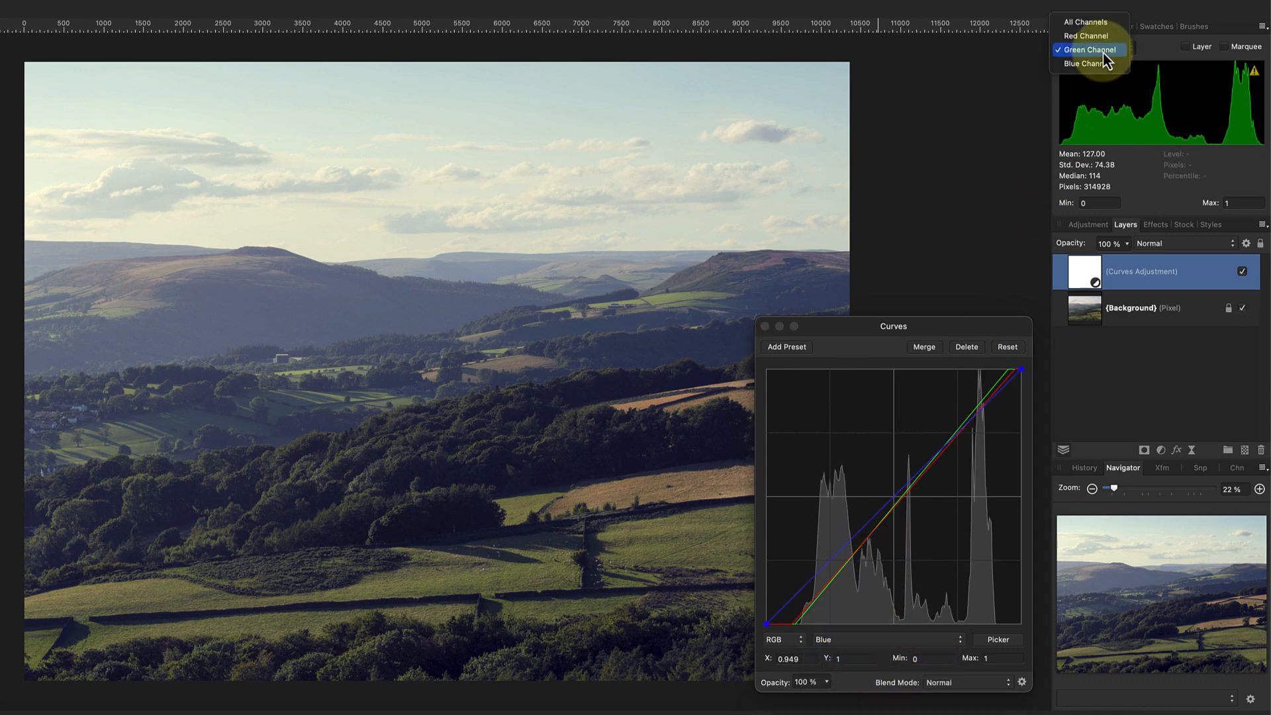
{"action": "left_click", "coordinate": [1084, 62]}
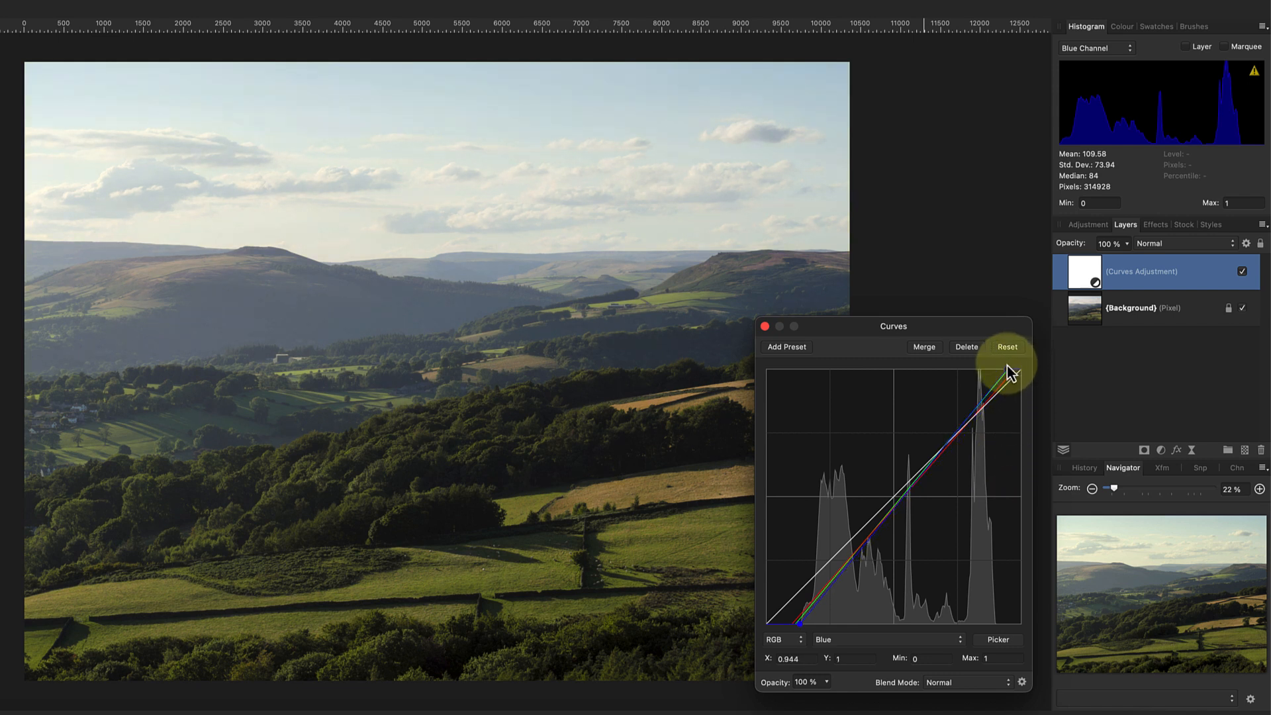
{"action": "left_click", "coordinate": [886, 639]}
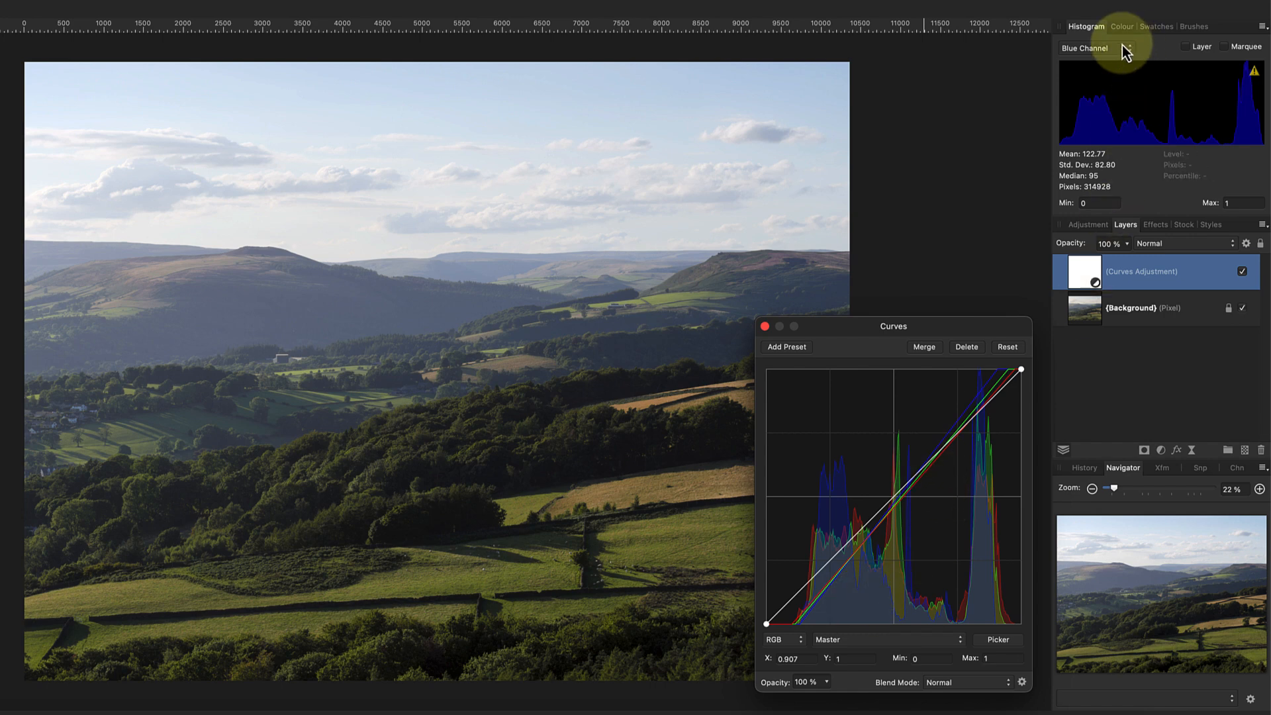
Show All Channels in the histogram and toggle the Curves layer off and on
{"action": "left_click", "coordinate": [1095, 47]}
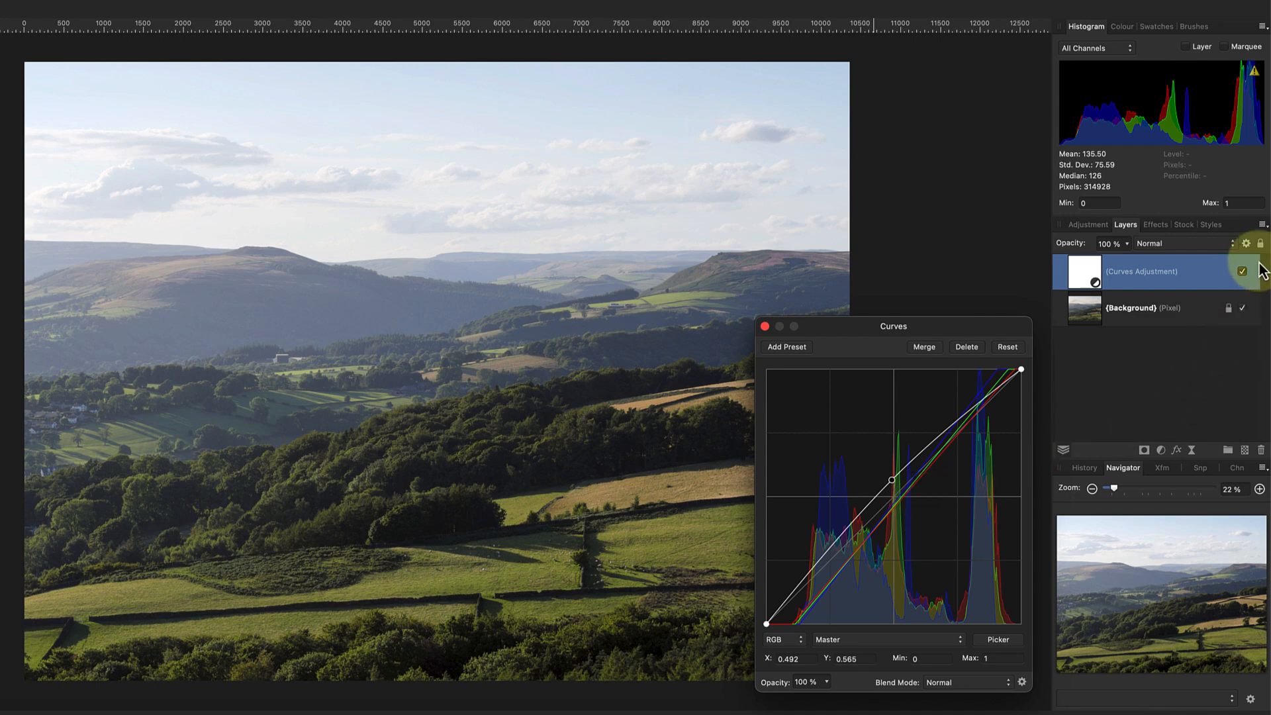
{"action": "left_click", "coordinate": [1240, 270]}
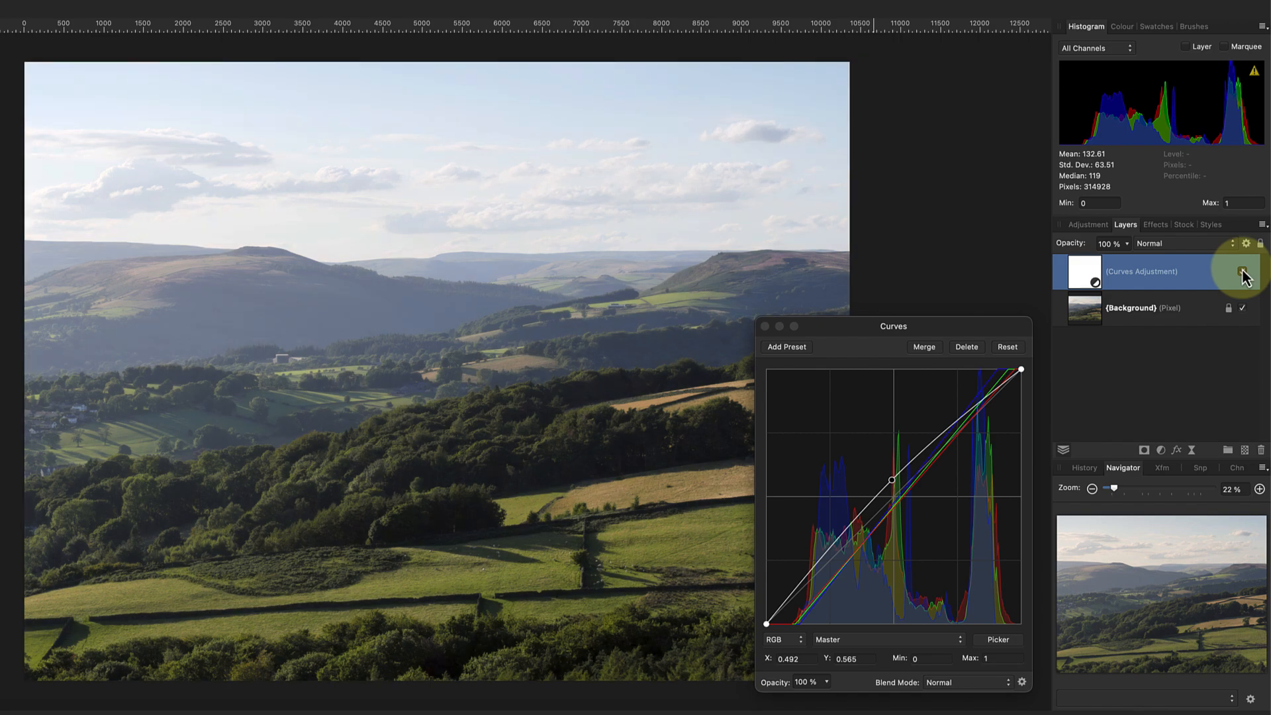
{"action": "left_click", "coordinate": [1244, 273]}
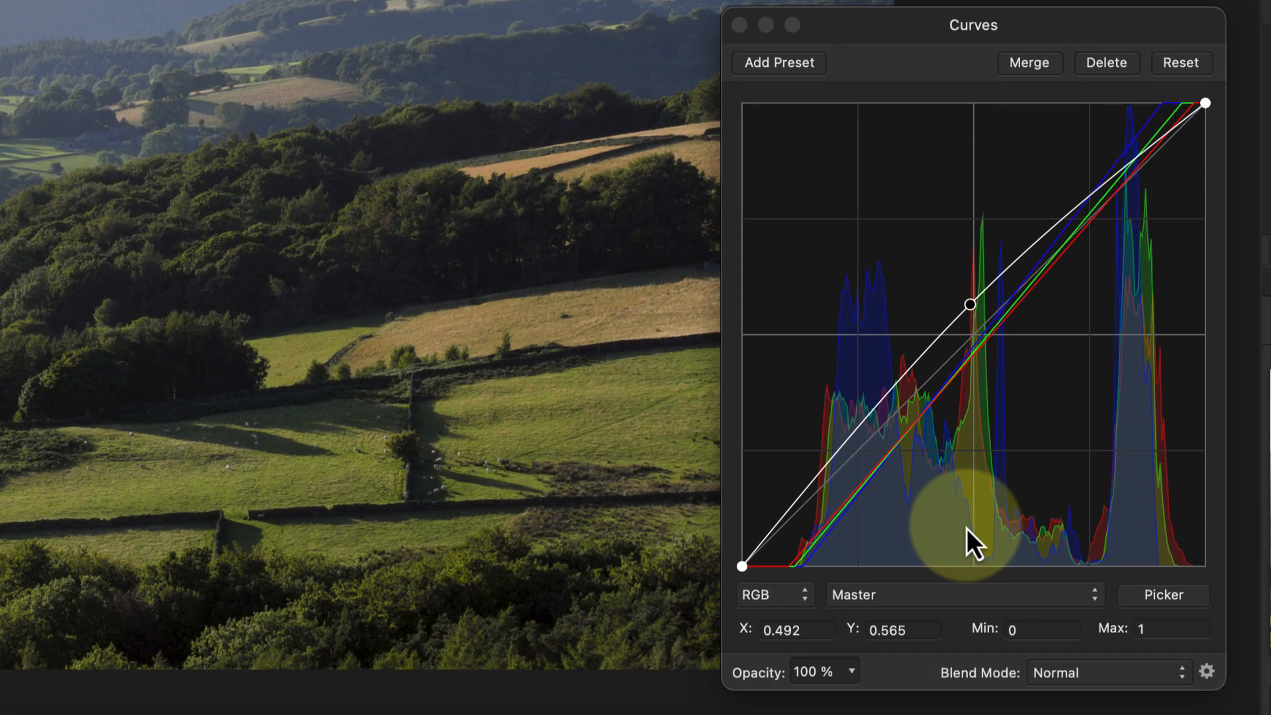
{"action": "mouse_move", "coordinate": [932, 584]}
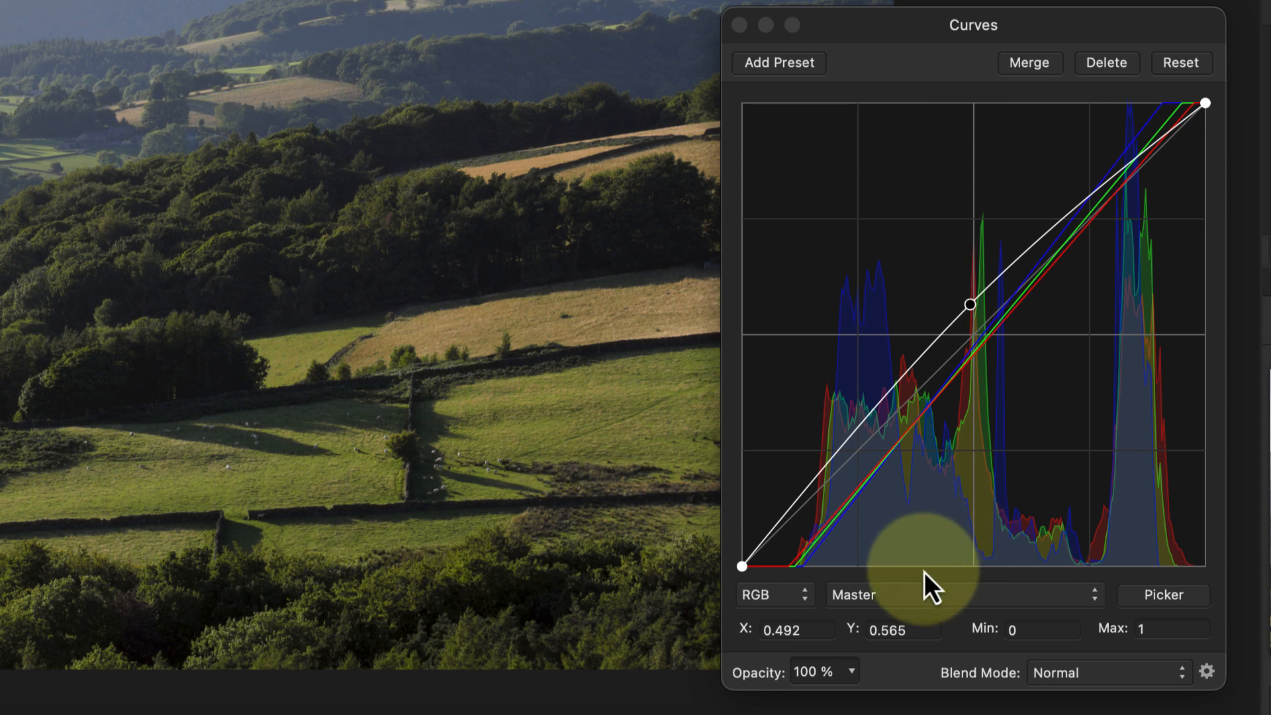
Change the Curves colour model from RGB to CMYK
{"action": "left_click", "coordinate": [770, 594]}
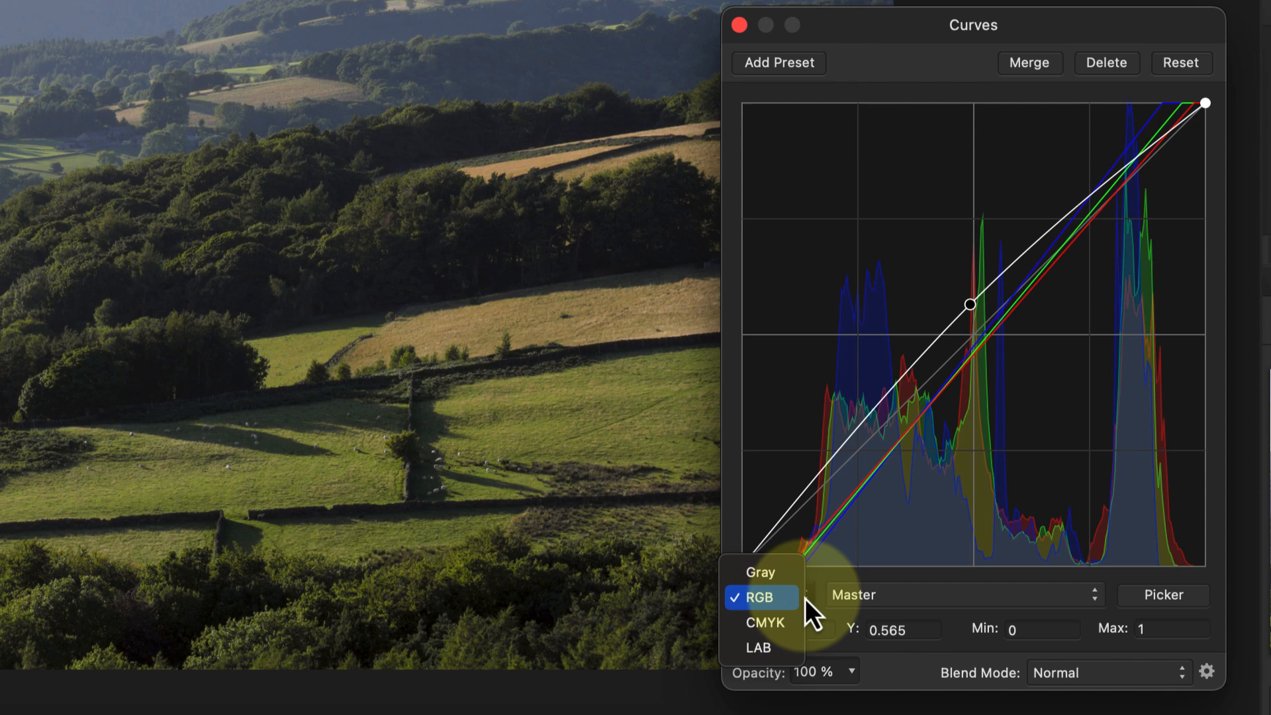
{"action": "mouse_move", "coordinate": [764, 622]}
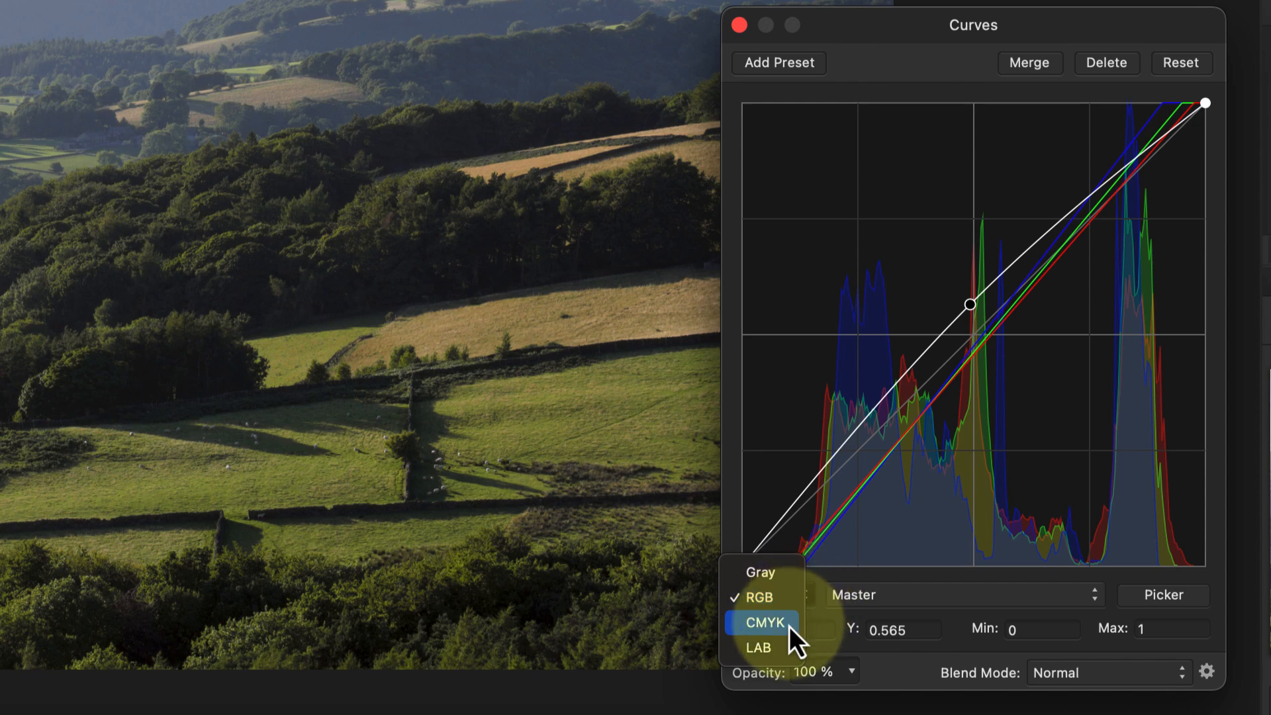
{"action": "left_click", "coordinate": [763, 623]}
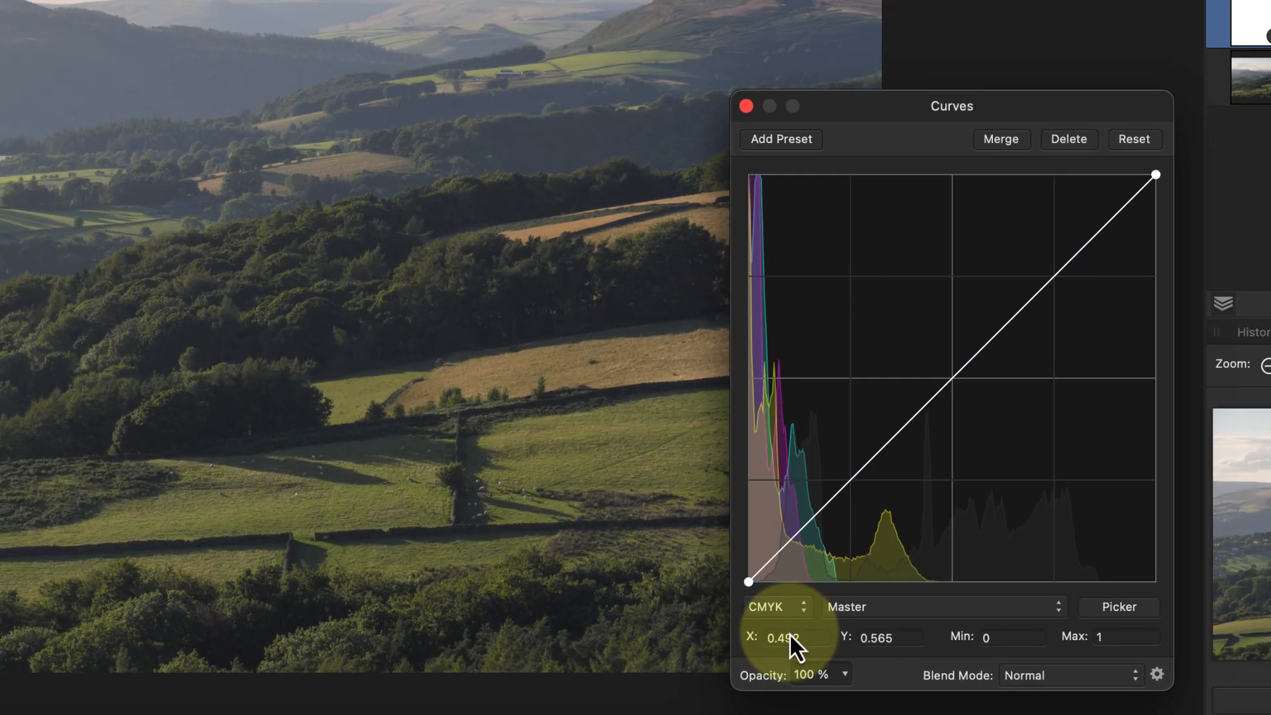